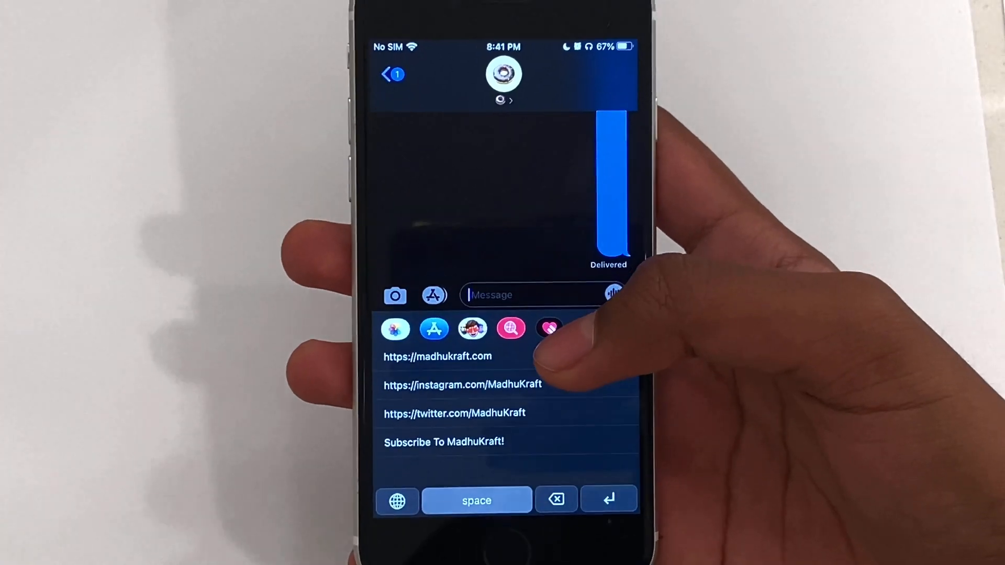
Tap a Paste Keyboard snippet in Messages before moving to the App Store
{"action": "left_click", "coordinate": [438, 357]}
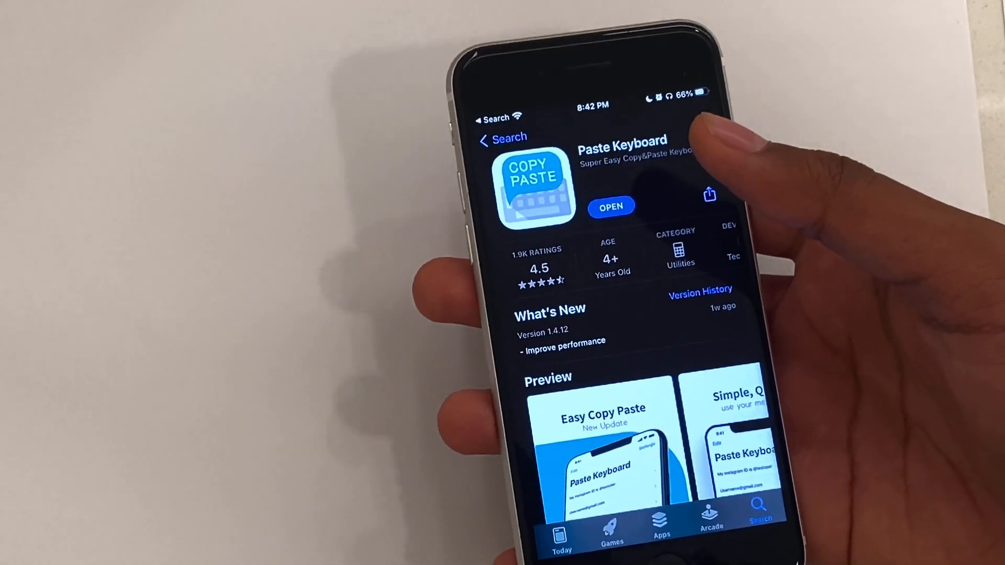
Leave the Paste Keyboard App Store listing for the Settings Keyboards screen
{"action": "left_click", "coordinate": [609, 207]}
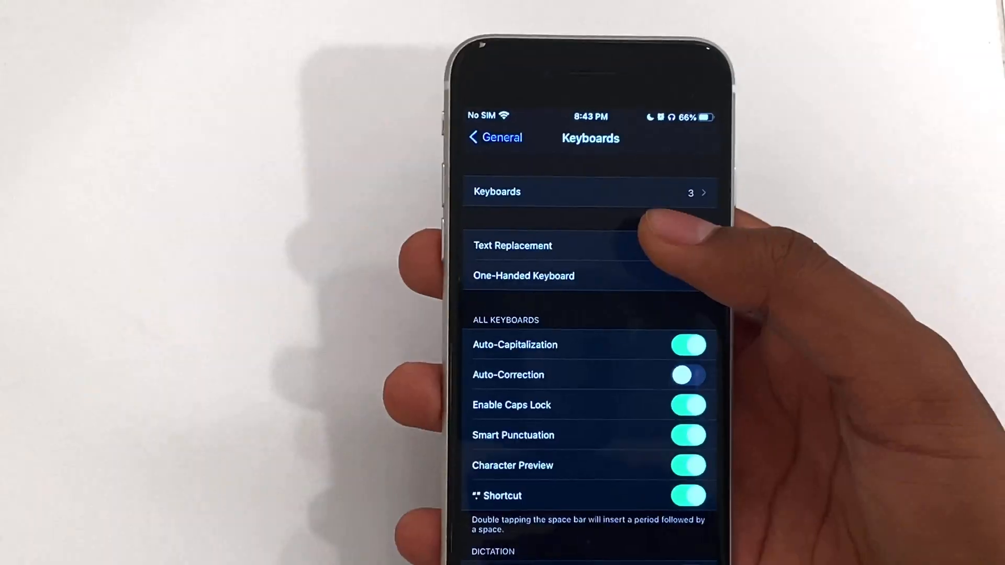
Add Paste Keyboard beside English and Emoji and allow it Full Access
{"action": "left_click", "coordinate": [496, 191]}
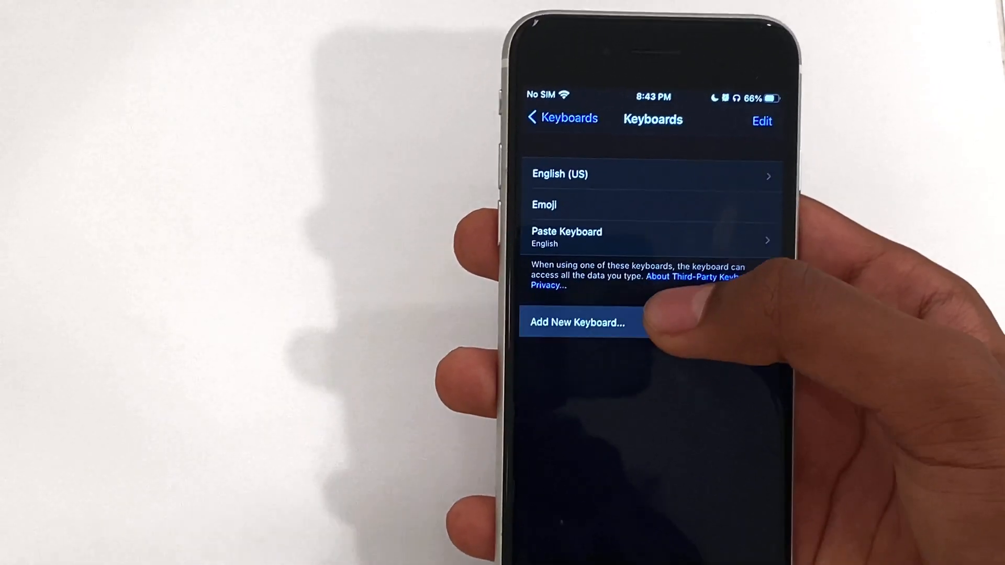
{"action": "left_click", "coordinate": [576, 323]}
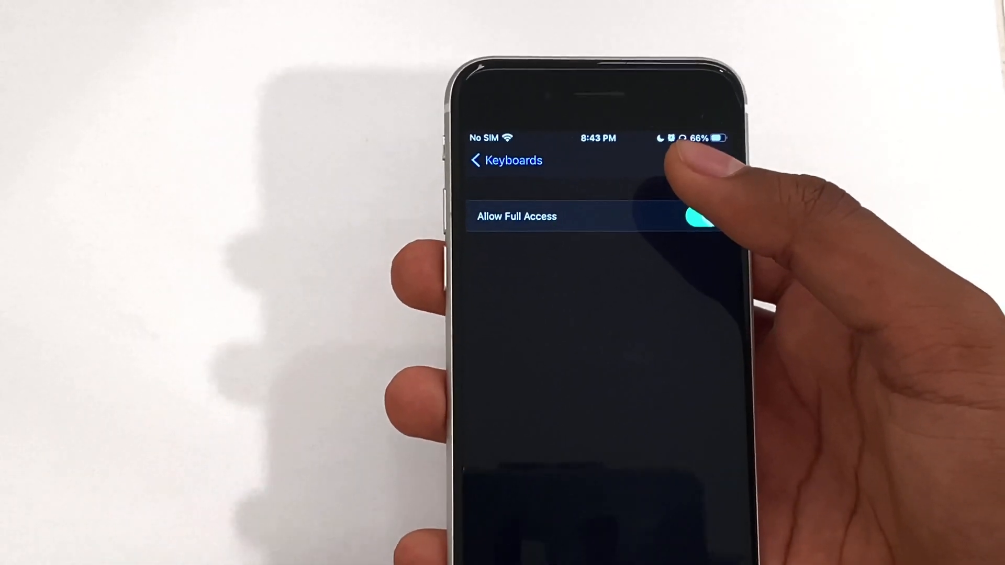
{"action": "left_click", "coordinate": [505, 160]}
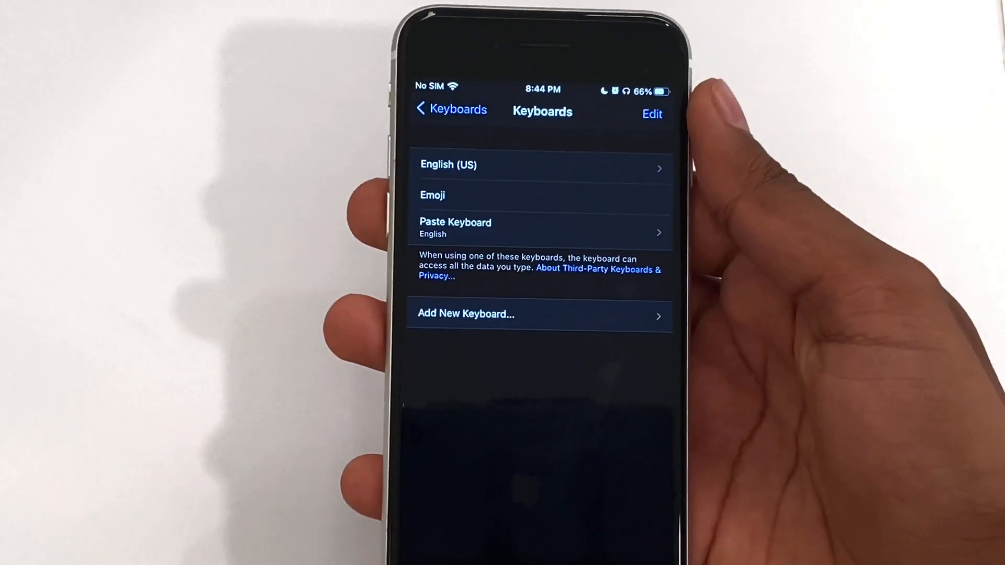